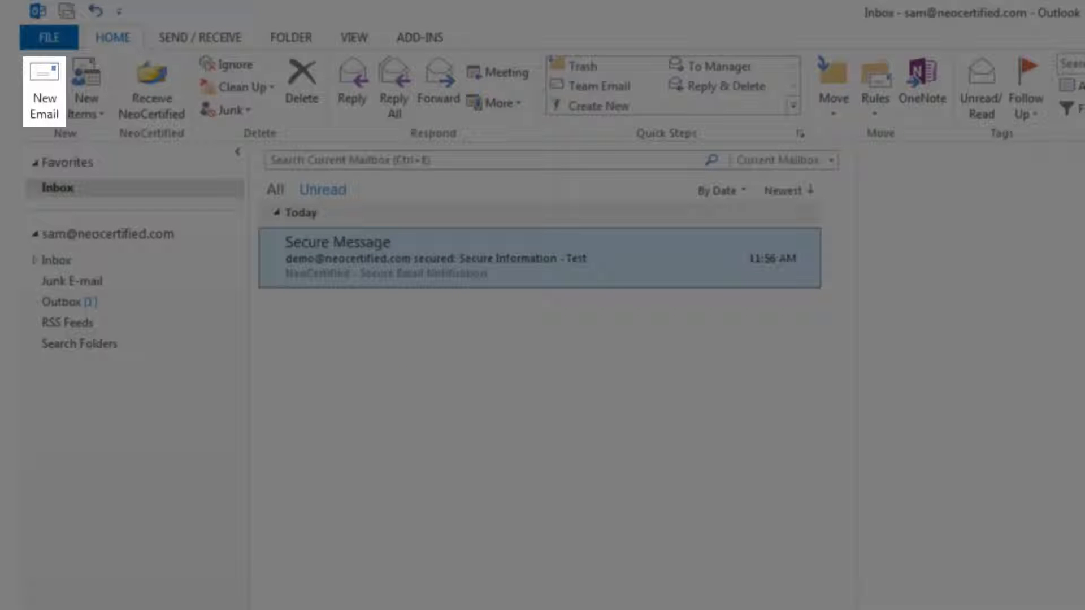
pyautogui.click(43, 93)
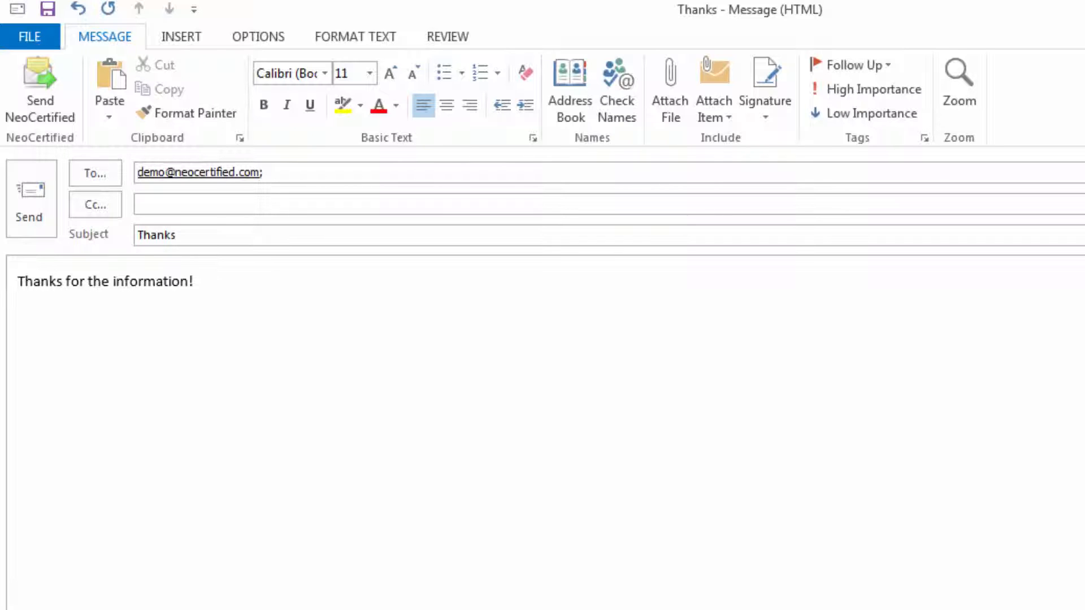
# Step: Attach the Untitled spreadsheet file to the Thanks email
pyautogui.click(669, 89)
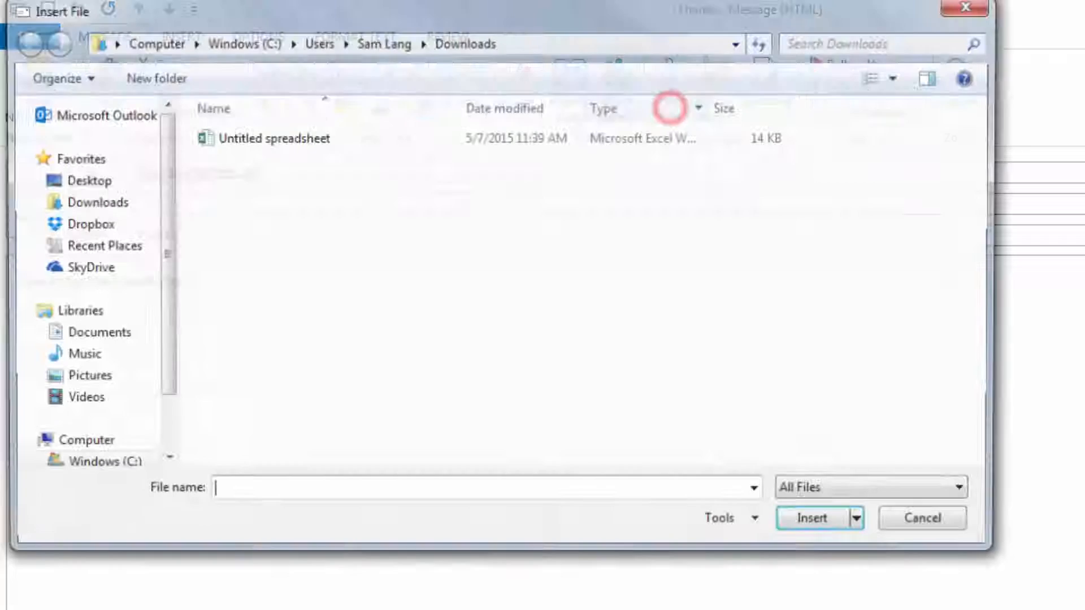
pyautogui.click(270, 138)
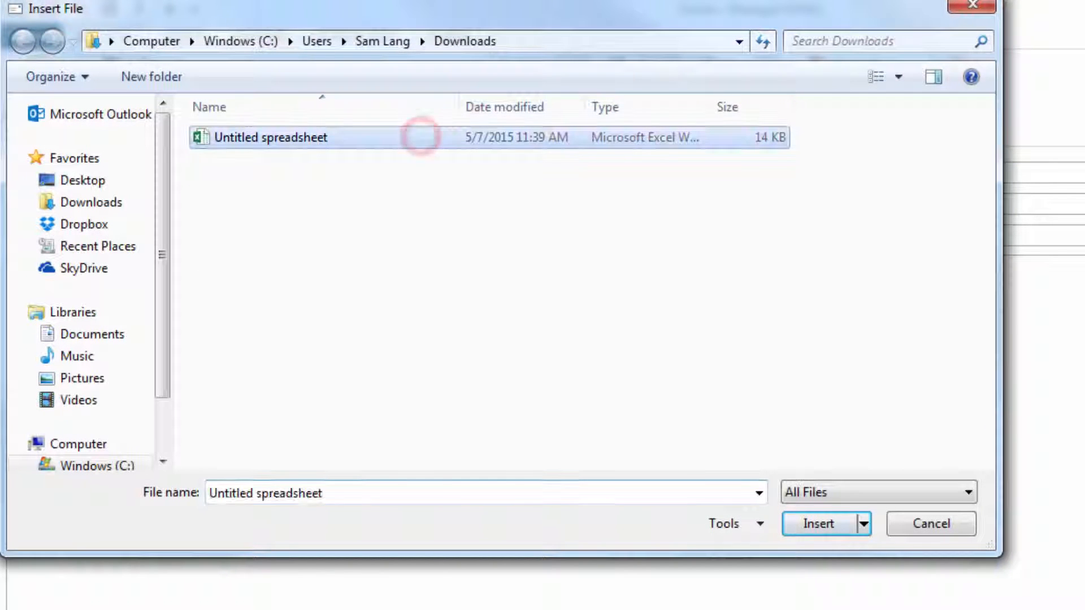
pyautogui.click(817, 523)
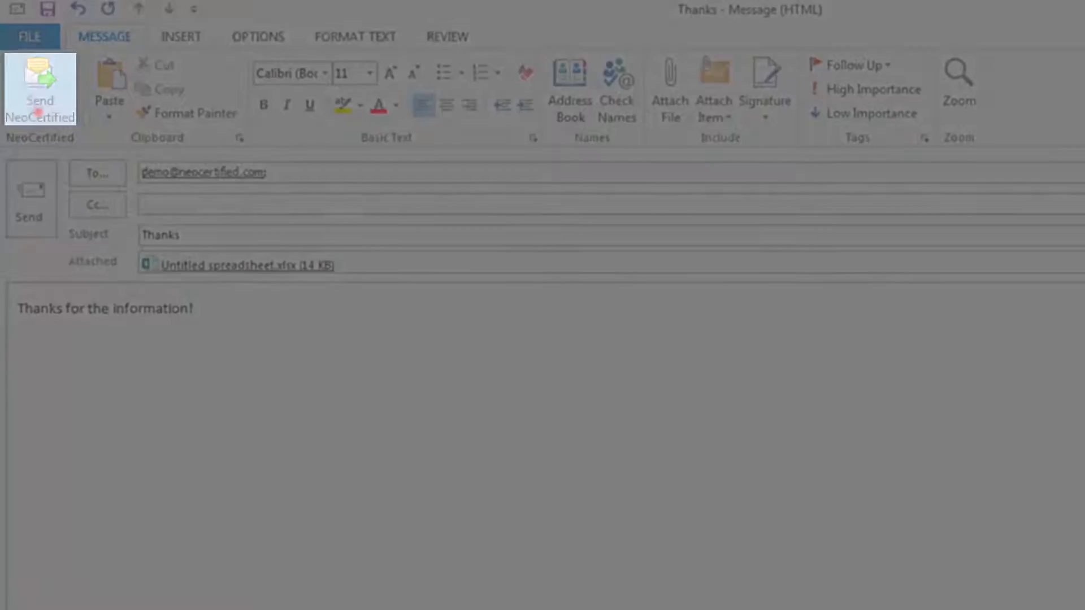
# Step: Send the email securely via NeoCertified and dismiss the confirmation
pyautogui.click(40, 88)
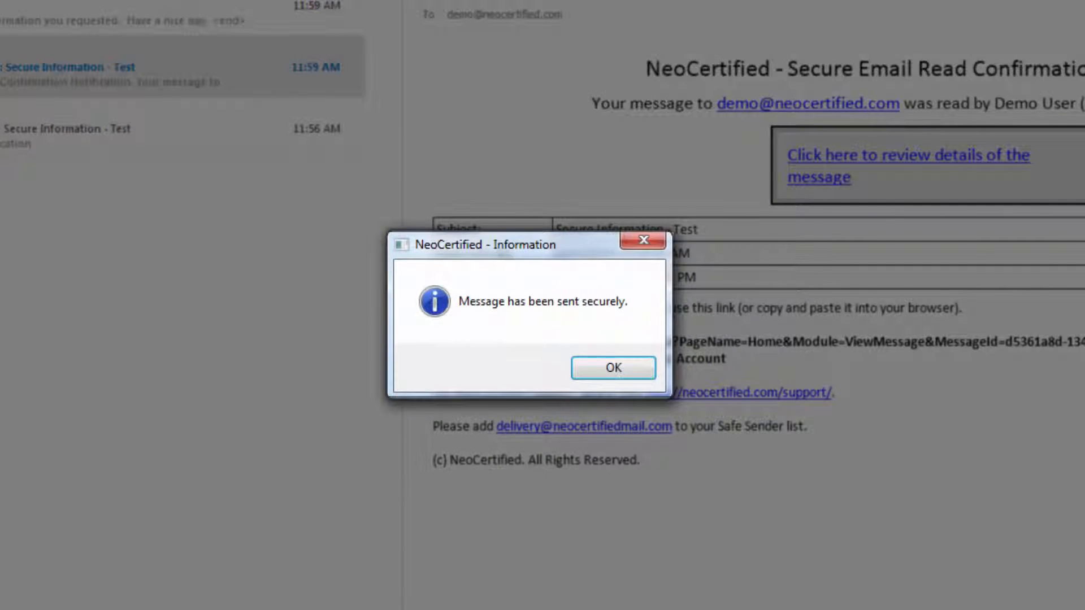
pyautogui.click(614, 367)
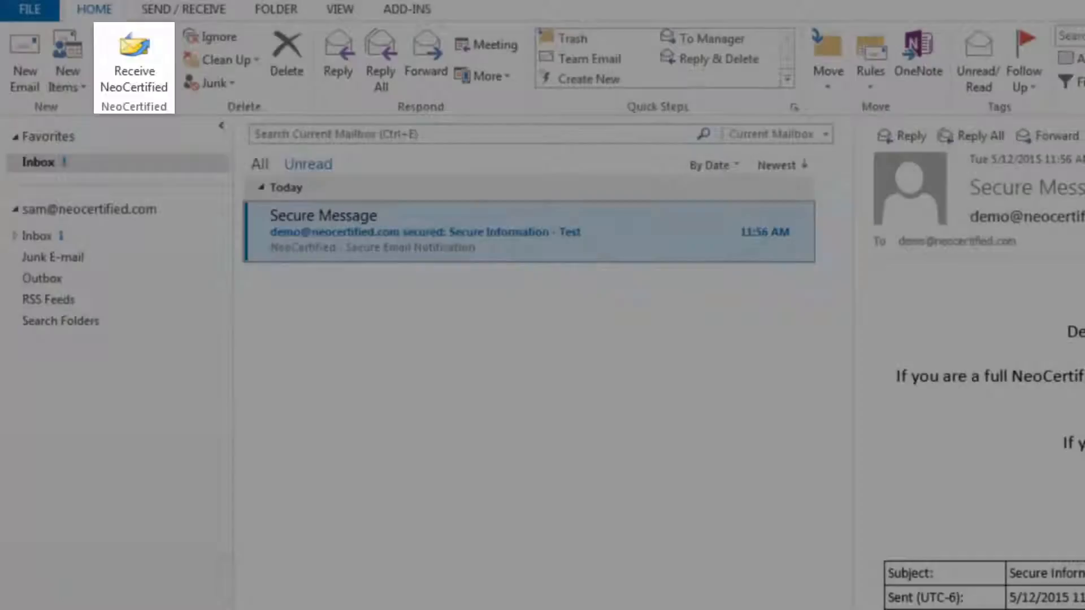
# Step: Retrieve the Secure Information - Test message and show actions for Untitled spreadsheet.xlsx
pyautogui.click(133, 67)
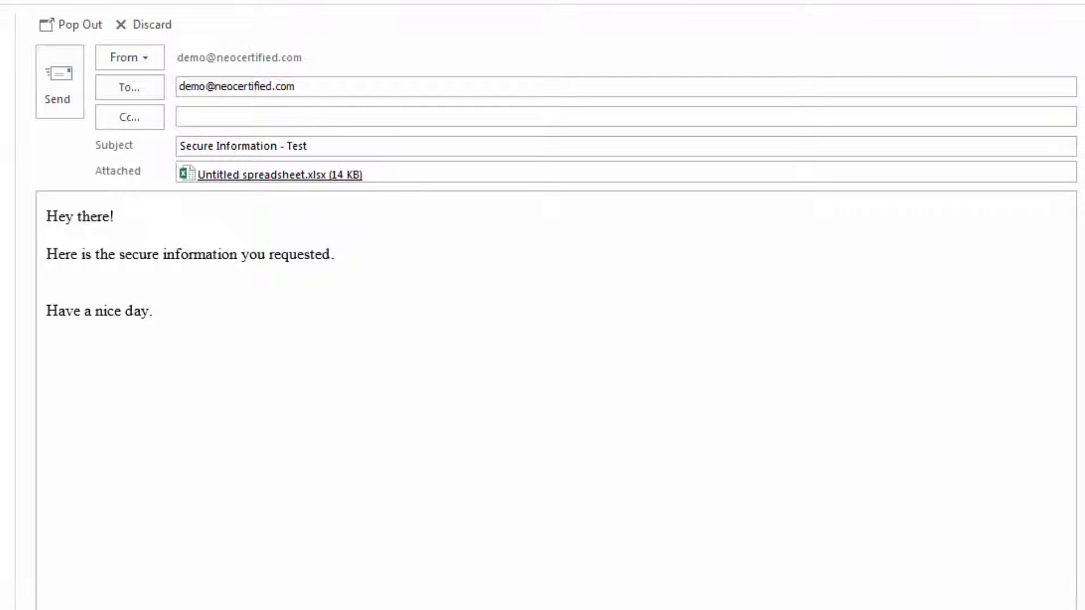
pyautogui.rightClick(277, 174)
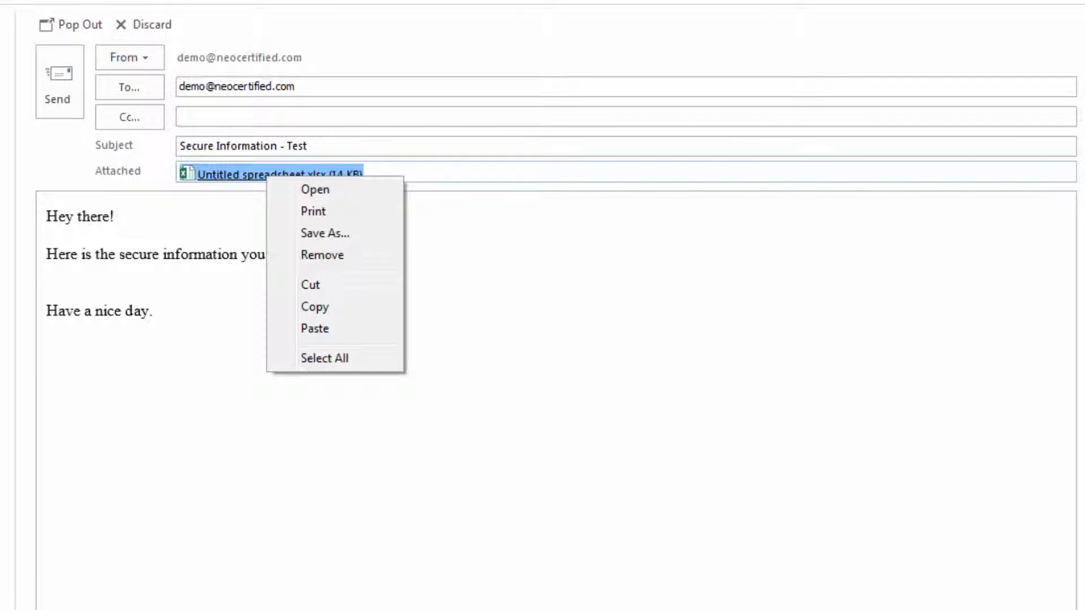